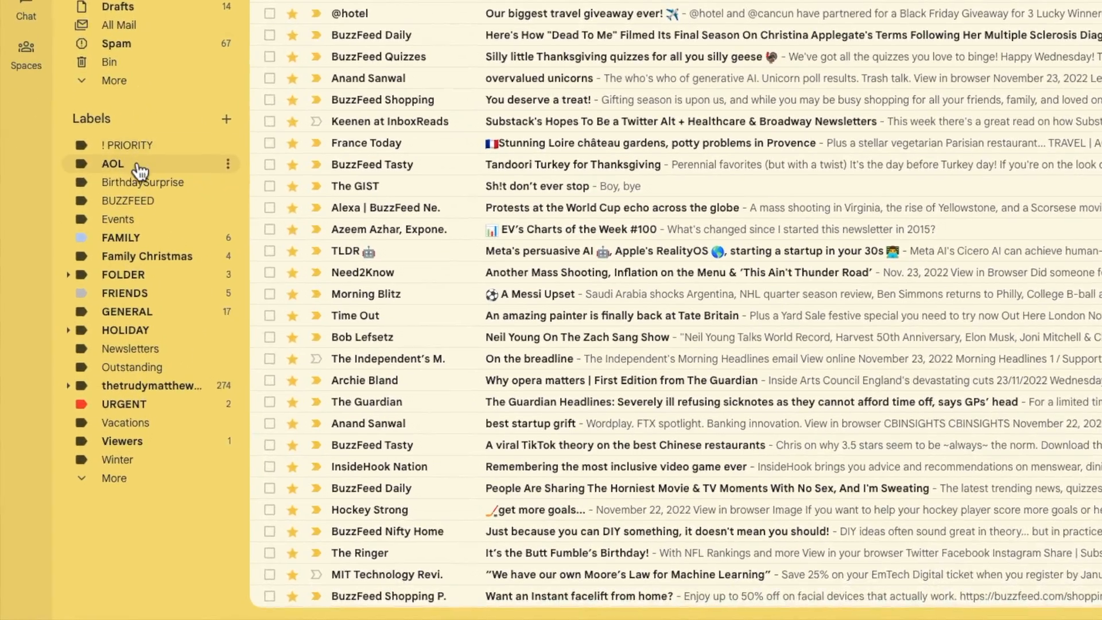
# - Tick the BuzzFeed Daily email about the final season of Dead To Me
pyautogui.scroll(-3)
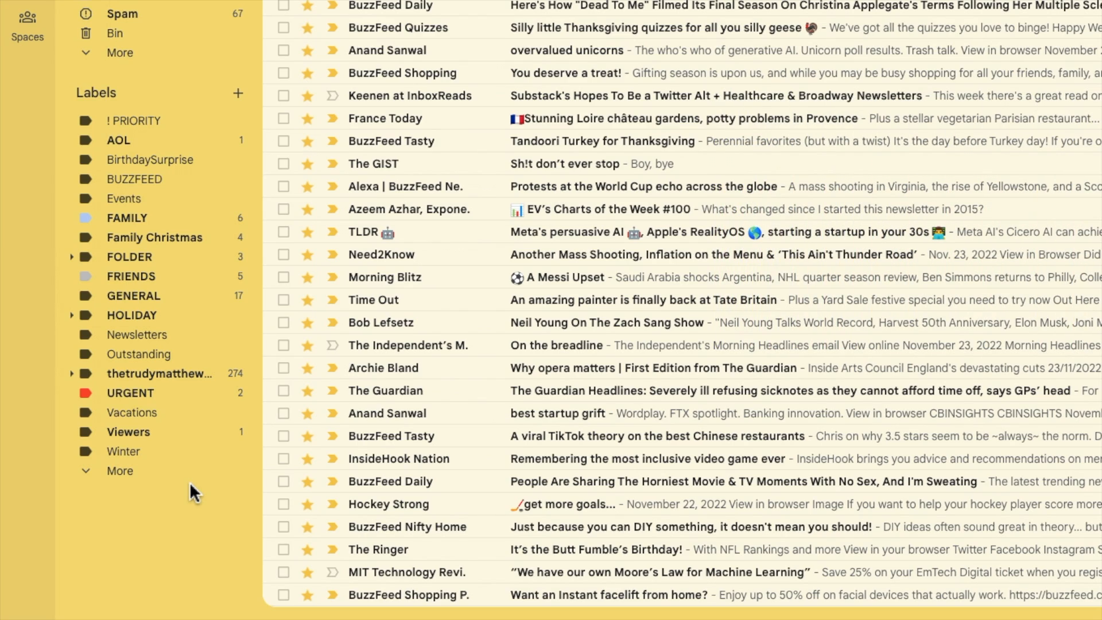
pyautogui.scroll(3)
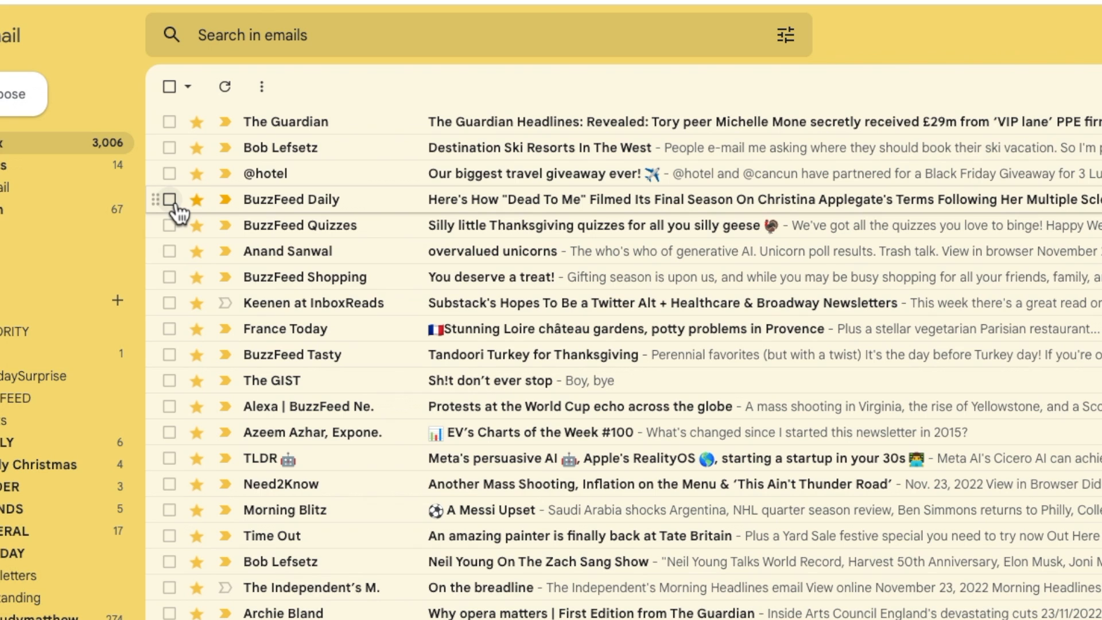
pyautogui.click(168, 200)
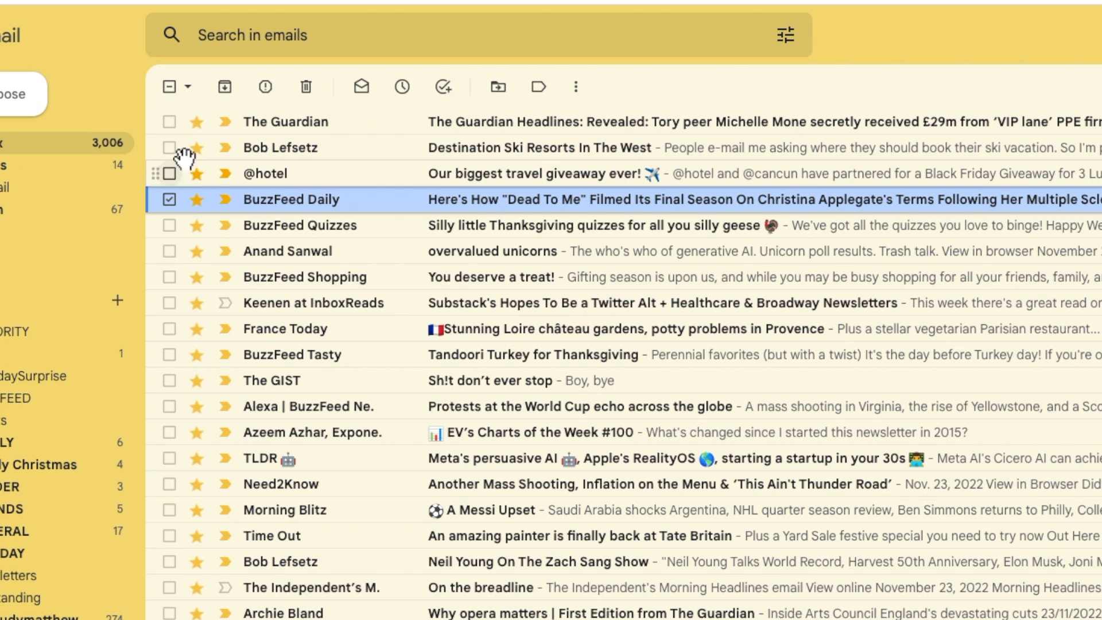
pyautogui.moveTo(305, 87)
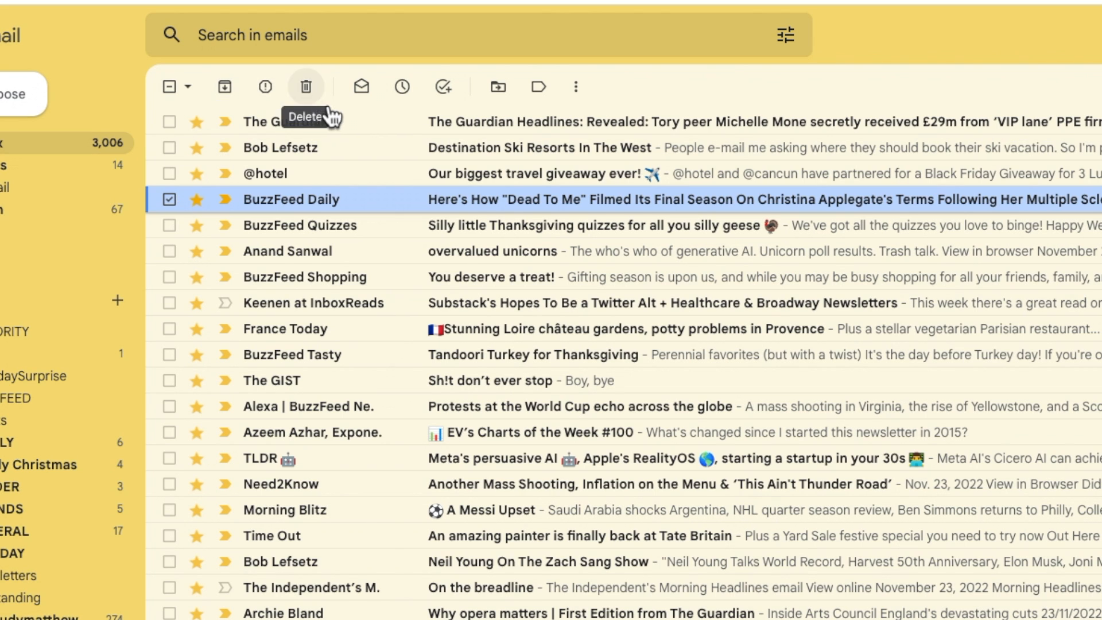
pyautogui.moveTo(497, 86)
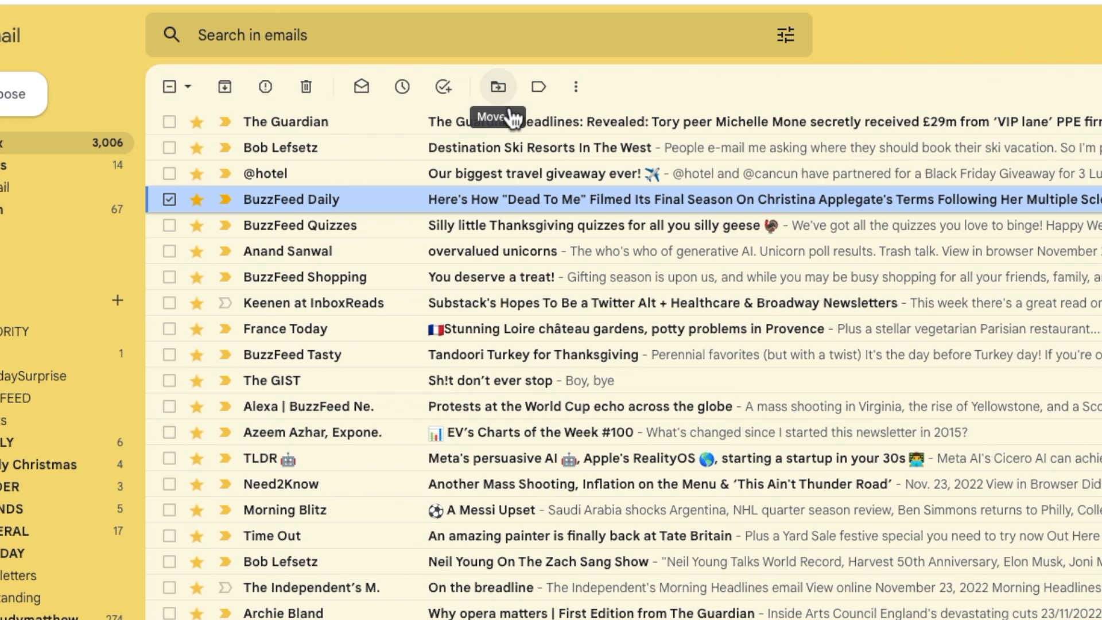
pyautogui.moveTo(538, 87)
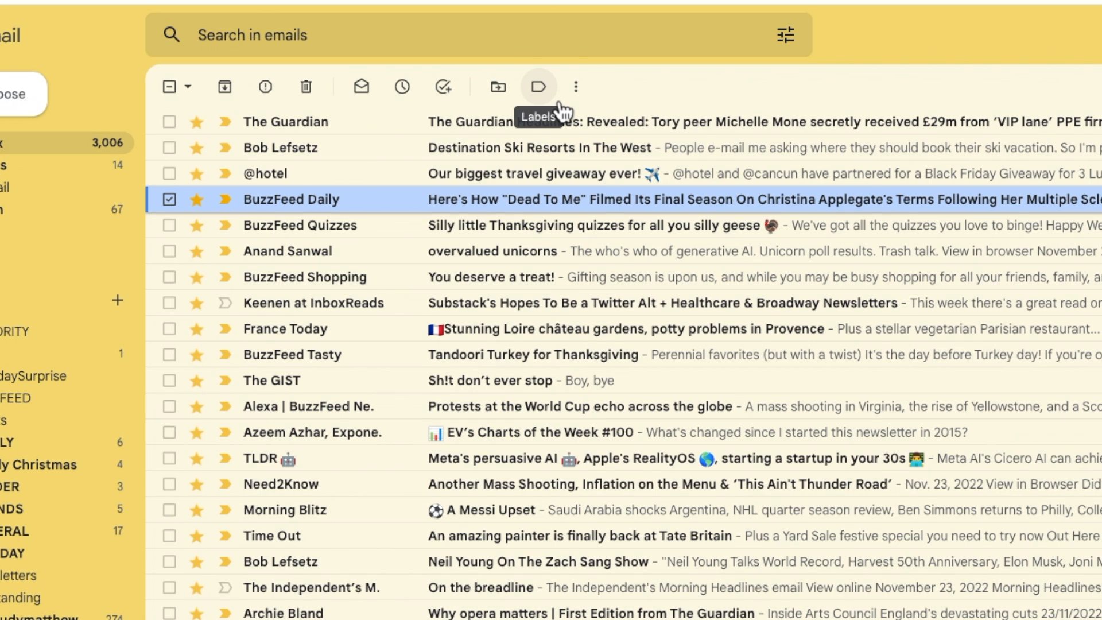
# - Open the 'Label as' dropdown and scroll through the available labels
pyautogui.click(537, 86)
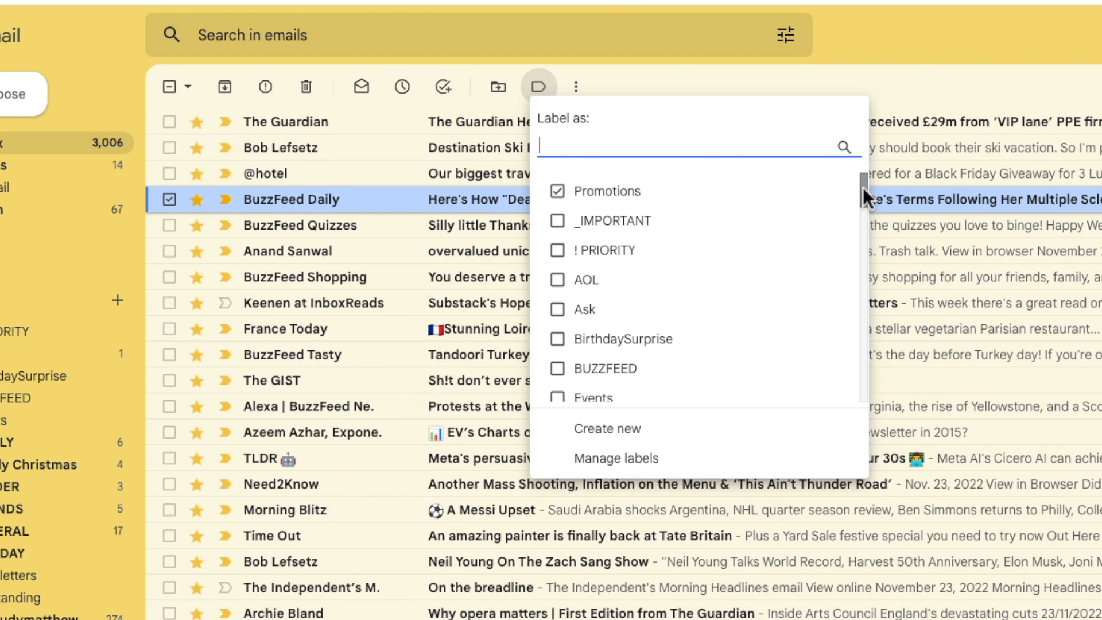
pyautogui.scroll(-3)
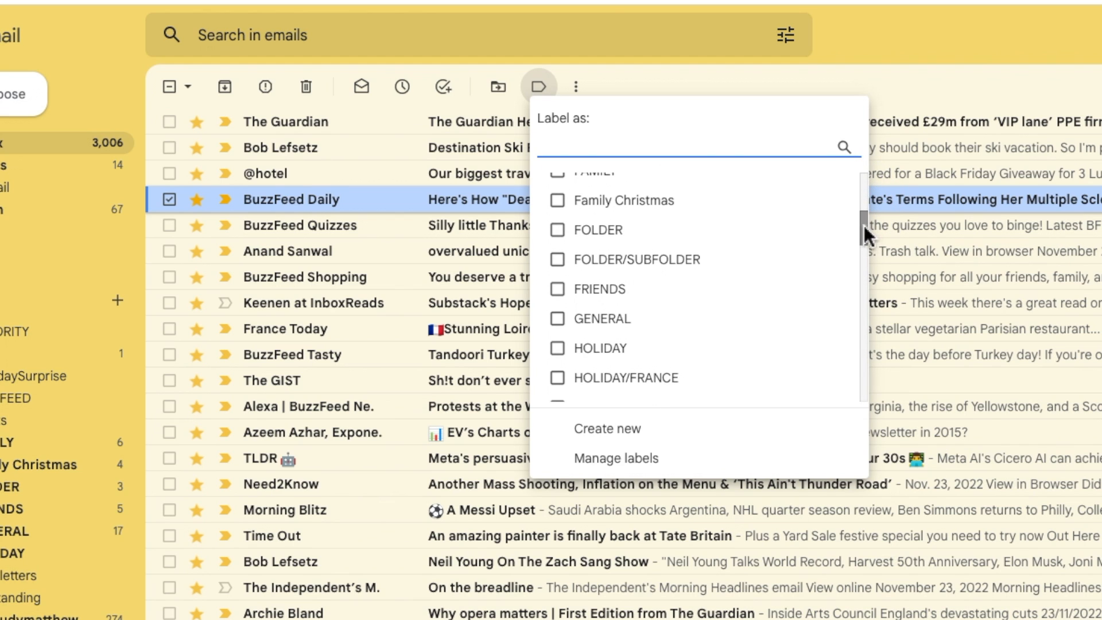
pyautogui.moveTo(611, 229)
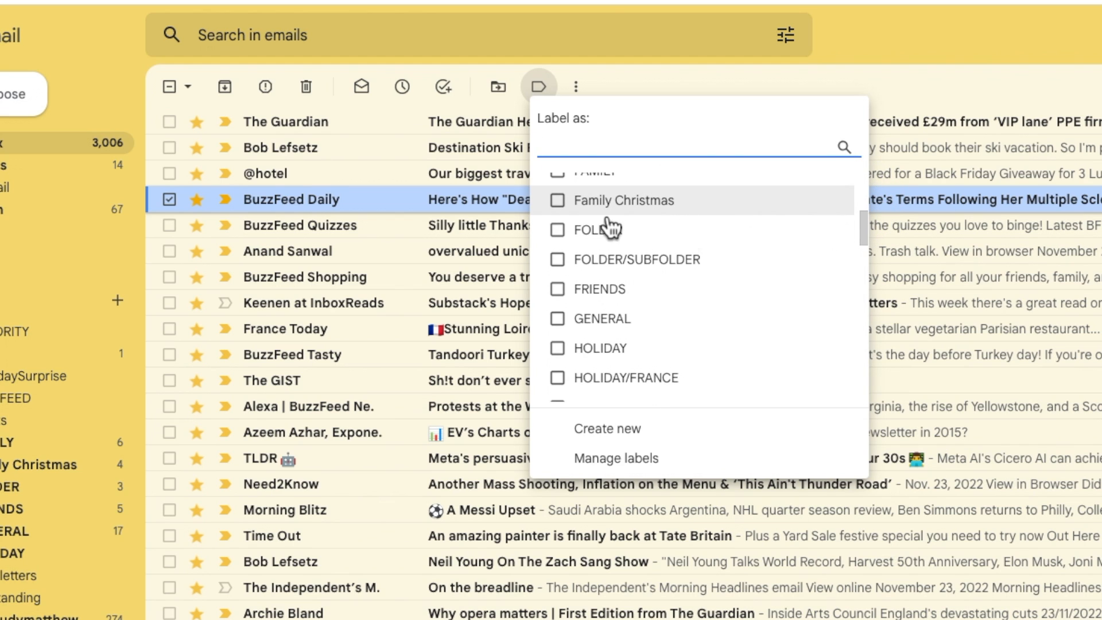
pyautogui.moveTo(570, 279)
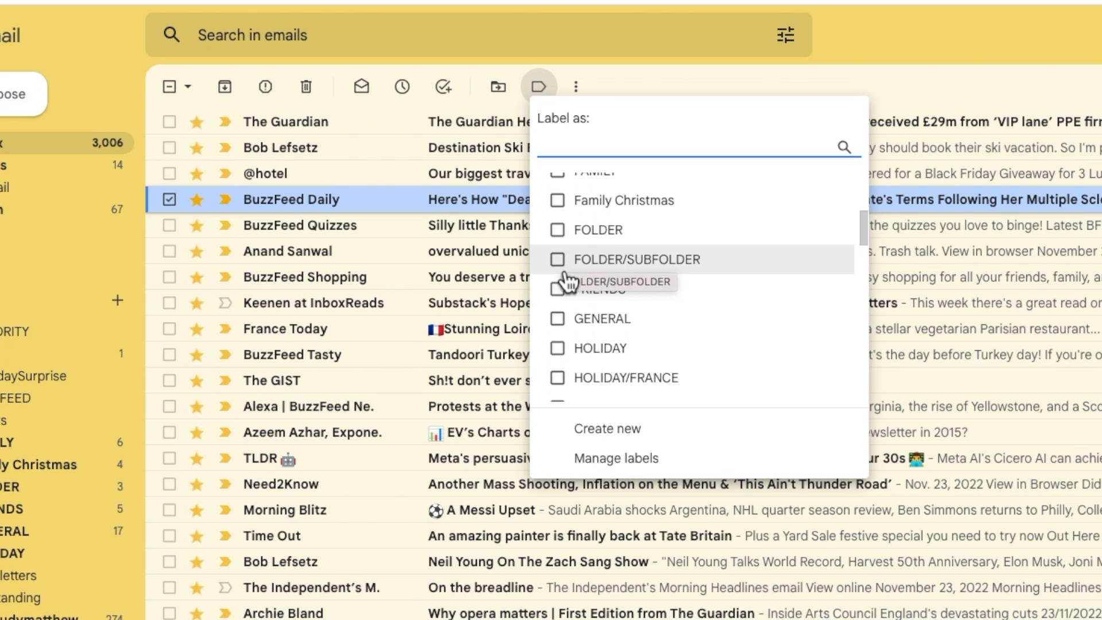
pyautogui.moveTo(569, 326)
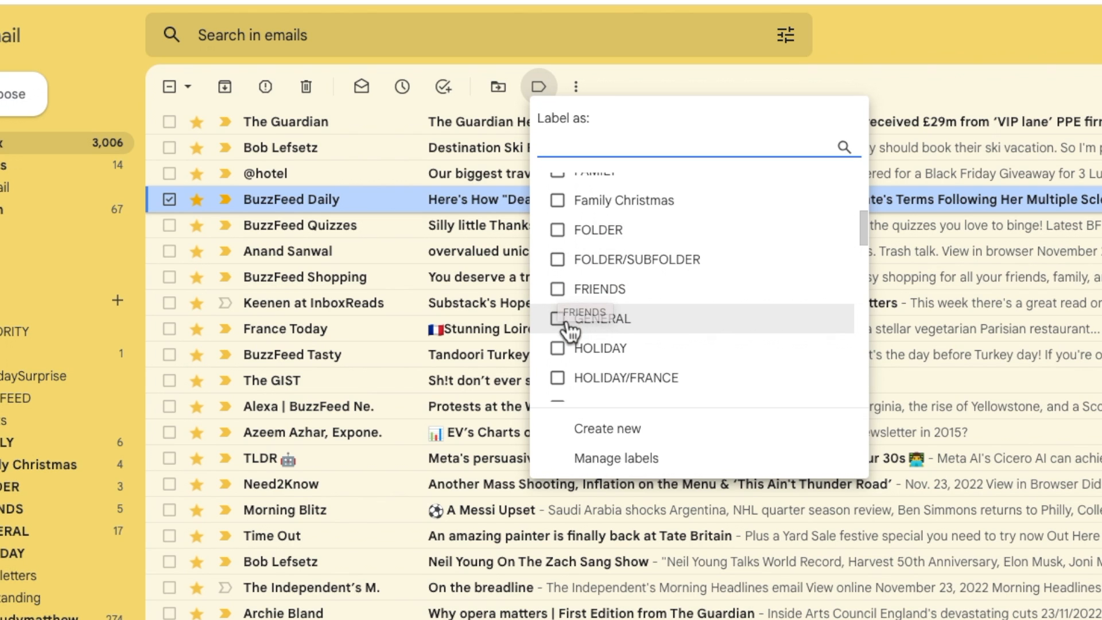
pyautogui.moveTo(571, 377)
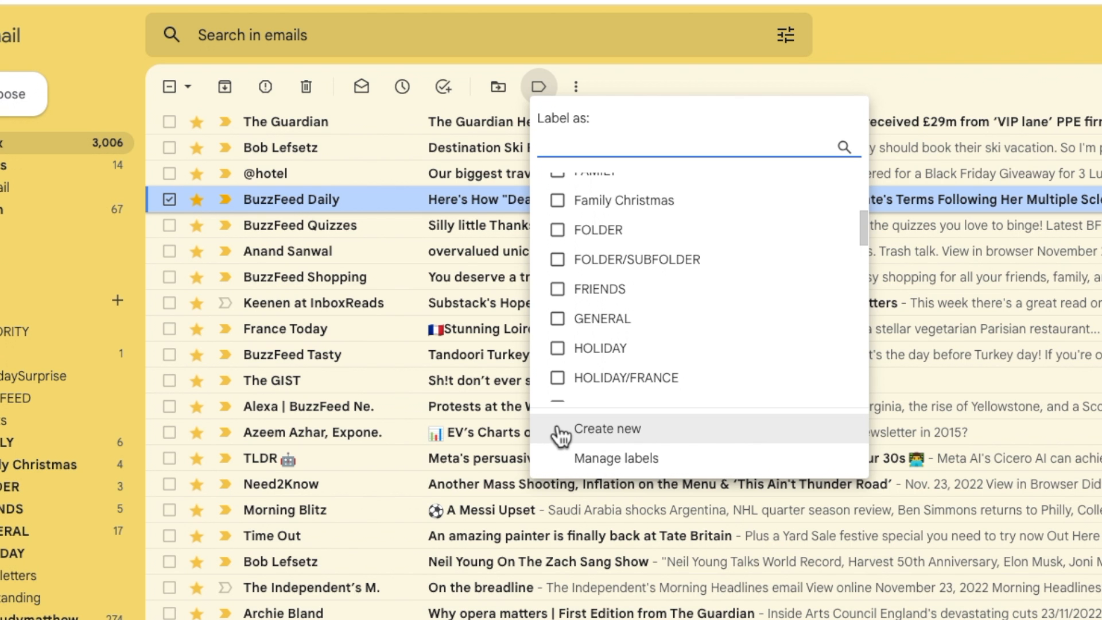
# - Create the label NEWLABEL and apply it to the BuzzFeed Daily email
pyautogui.click(607, 428)
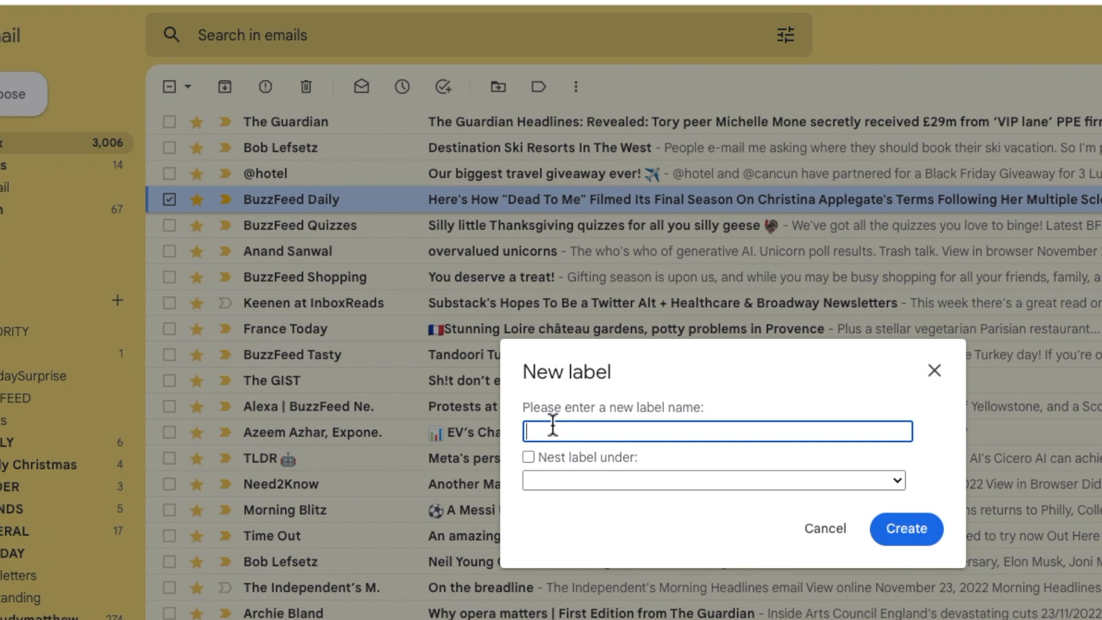
pyautogui.moveTo(740, 417)
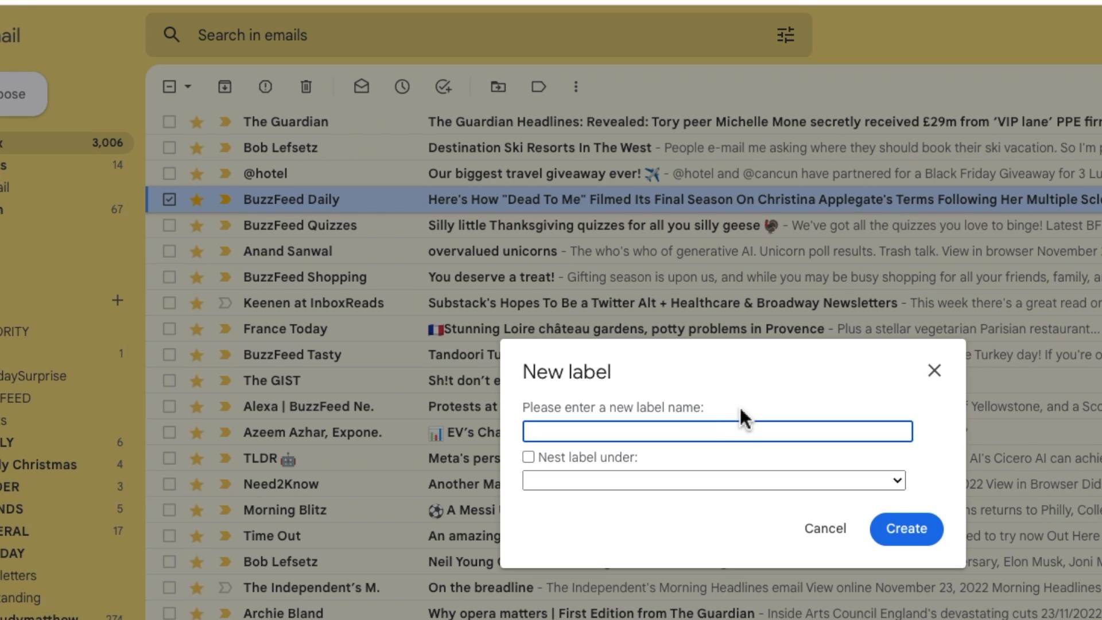
pyautogui.write('NEWLABEL')
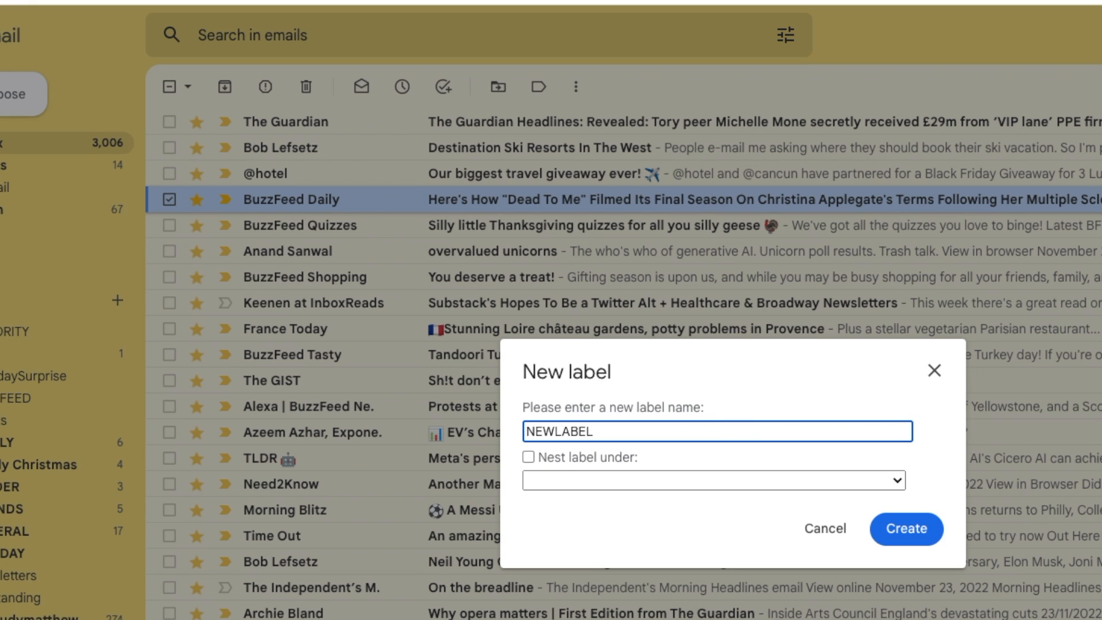
pyautogui.moveTo(780, 556)
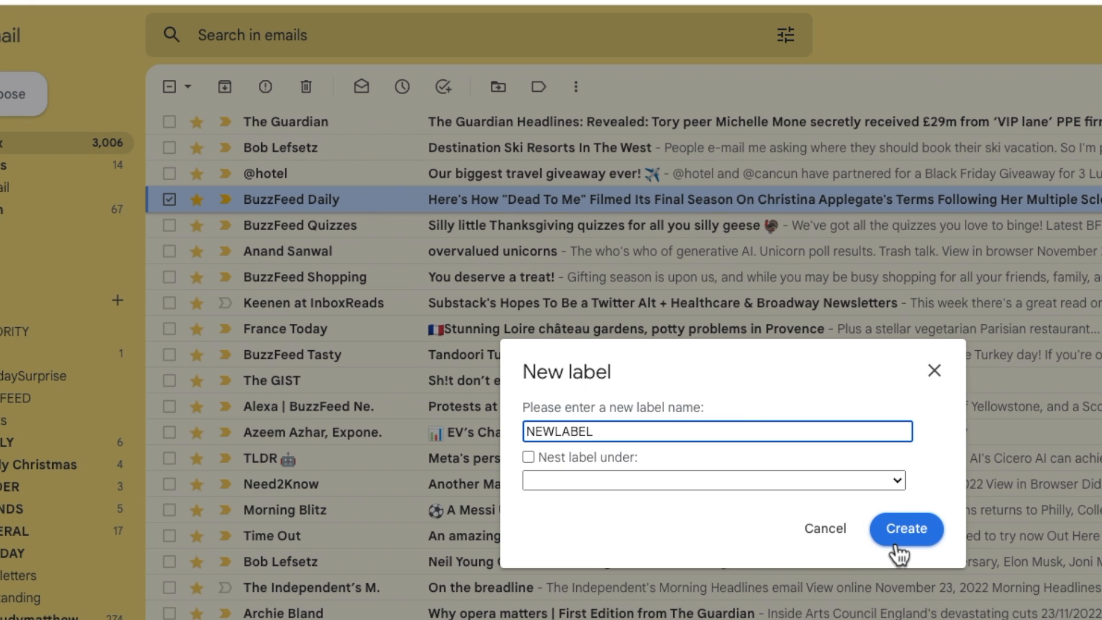
pyautogui.click(906, 529)
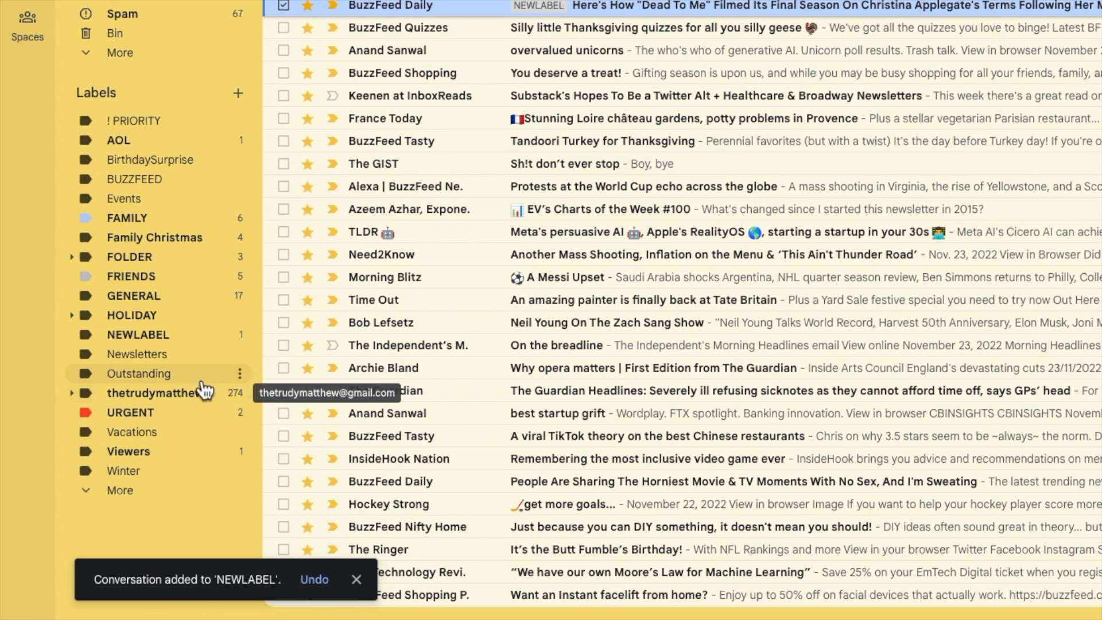
pyautogui.moveTo(200, 342)
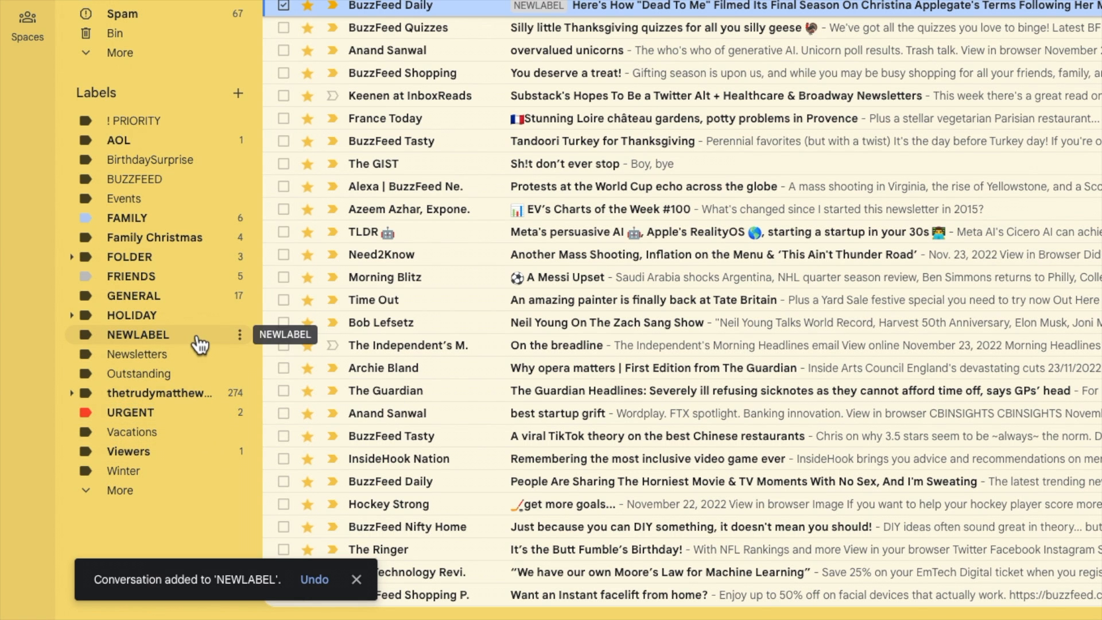